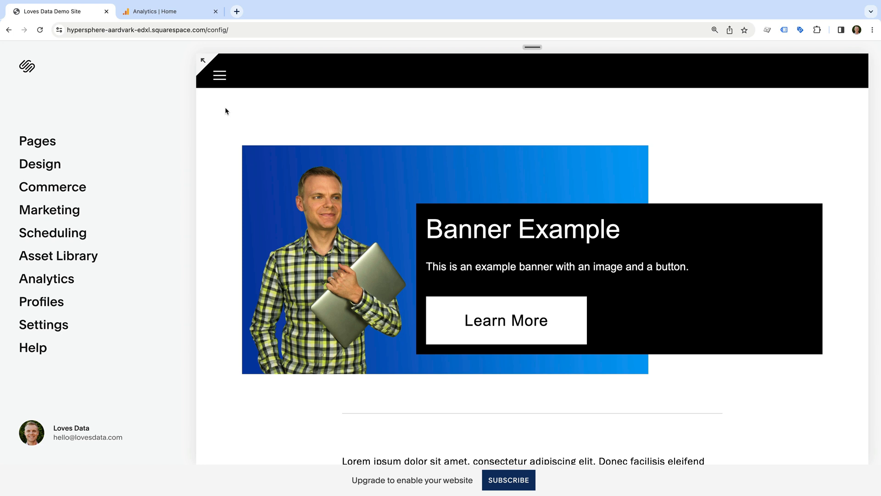
mouse_move(108, 277)
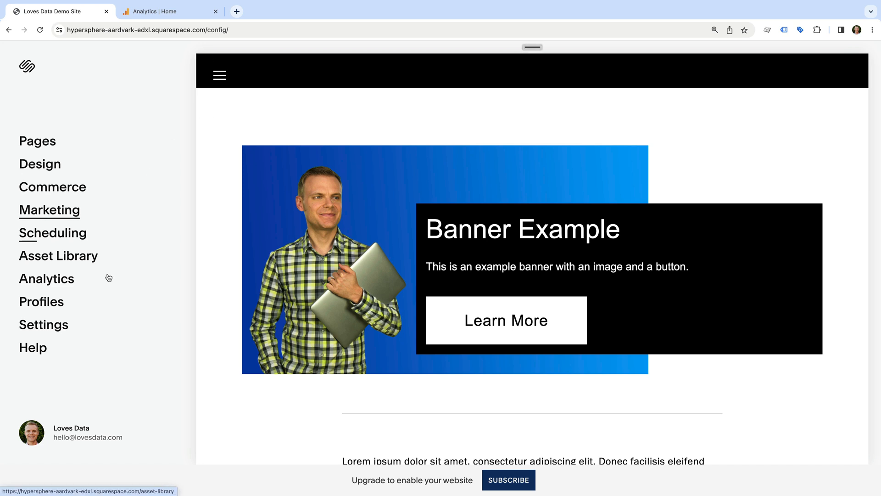
Go into the Squarespace site Settings and its Developer Tools section
left_click(44, 324)
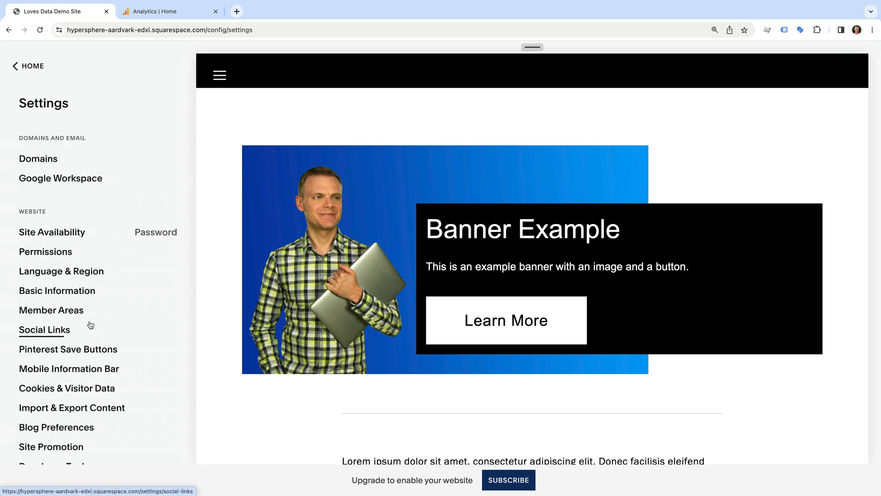
scroll("down", 3)
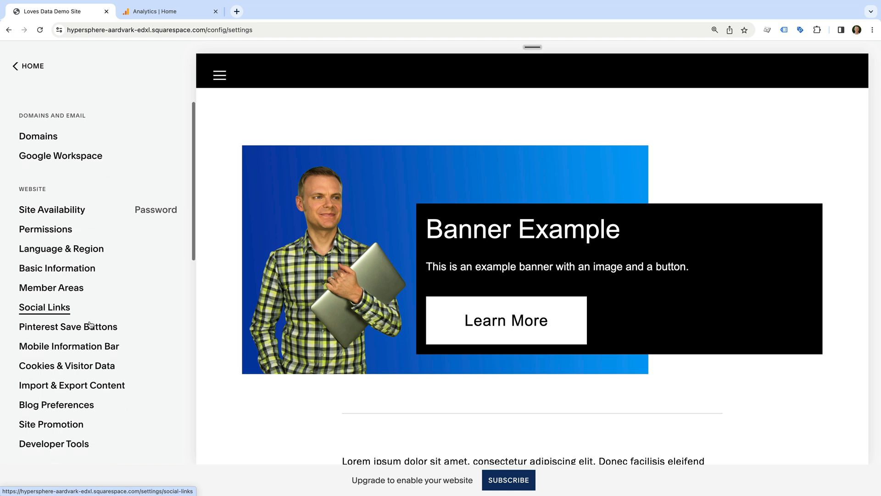
scroll("down", 3)
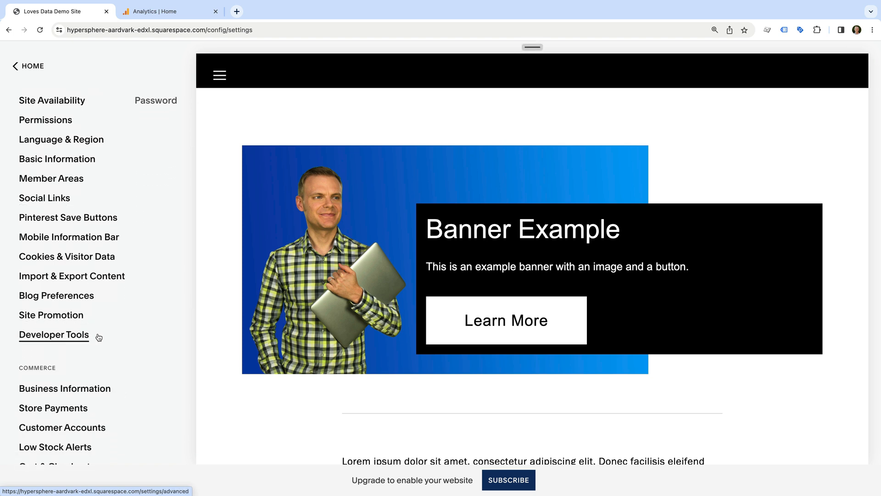
left_click(54, 335)
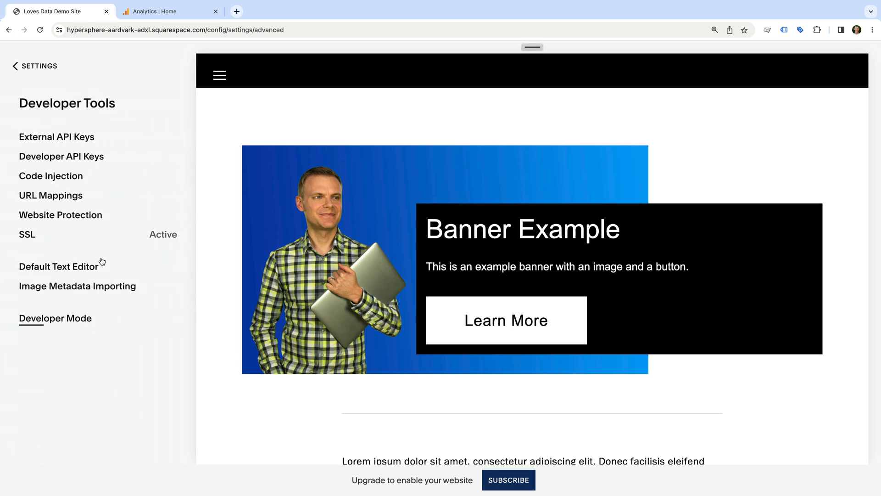
Show External API Keys and select the site's Google Analytics measurement ID
left_click(56, 136)
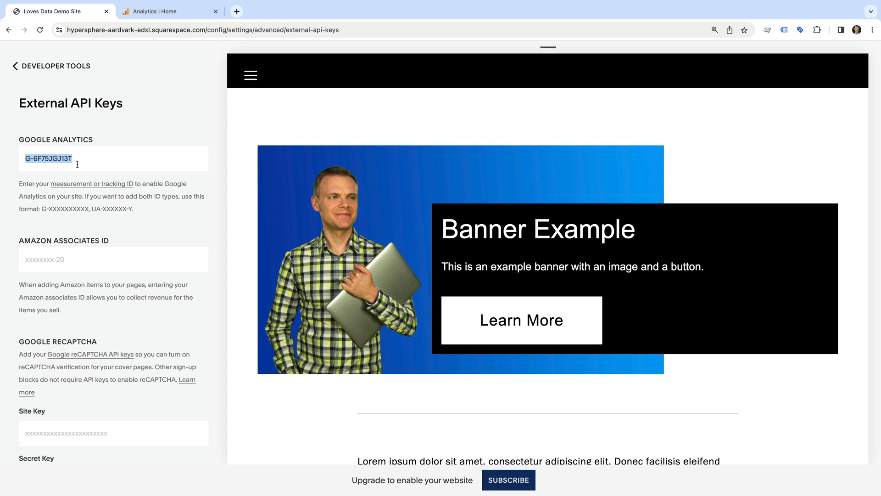
left_click(55, 163)
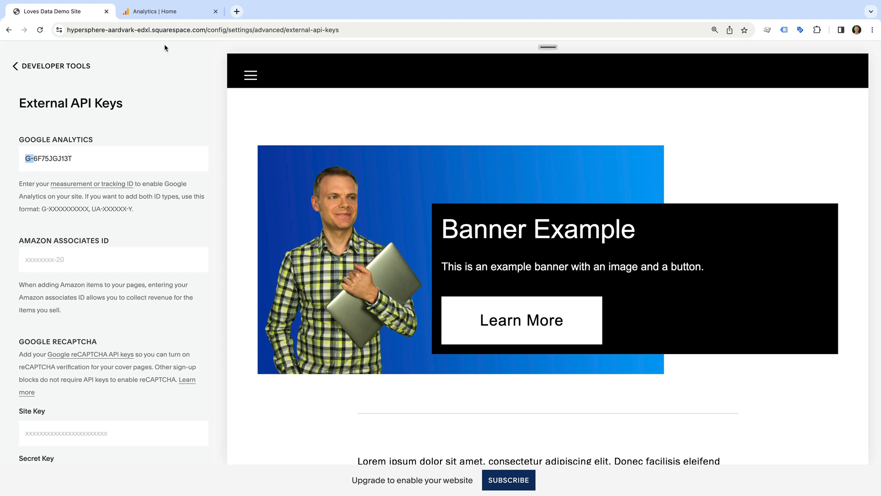
In the Analytics tab, go to Reports > Monetization > Ecommerce purchases
left_click(169, 11)
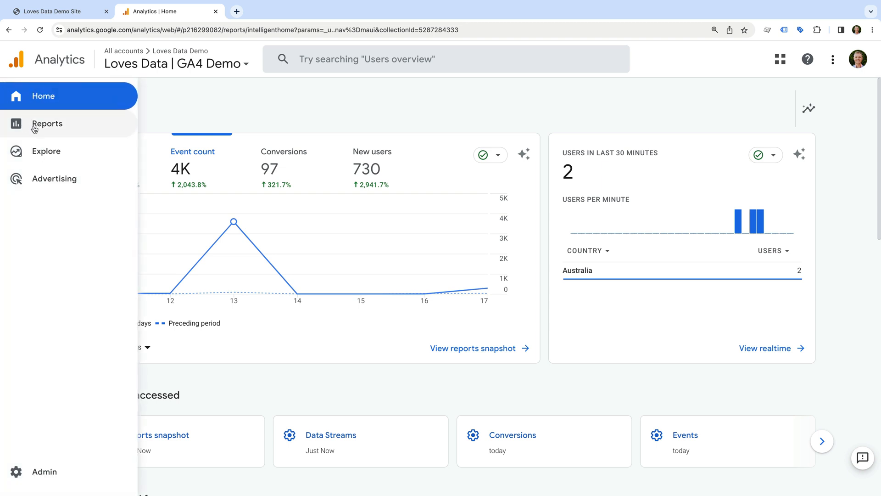
left_click(47, 123)
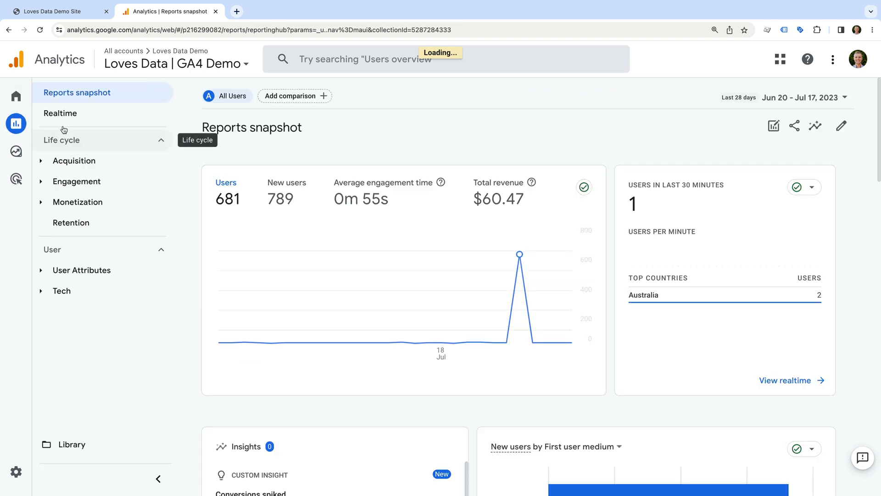
left_click(78, 202)
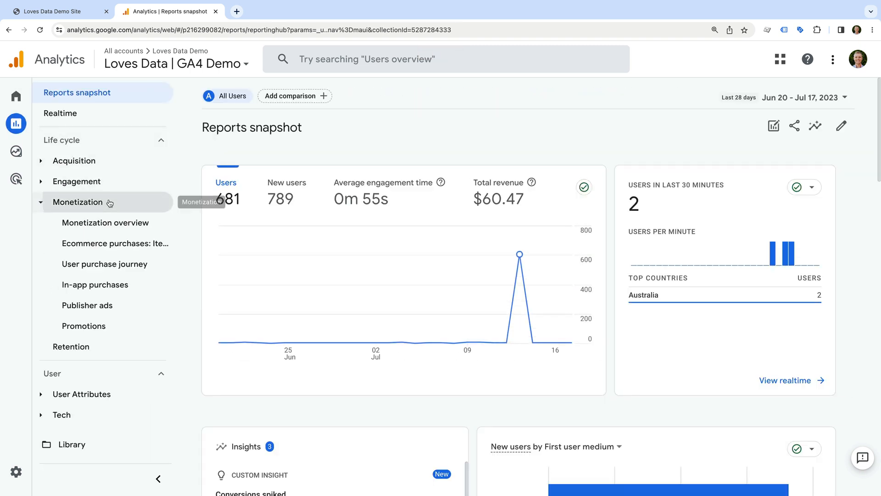
mouse_move(115, 243)
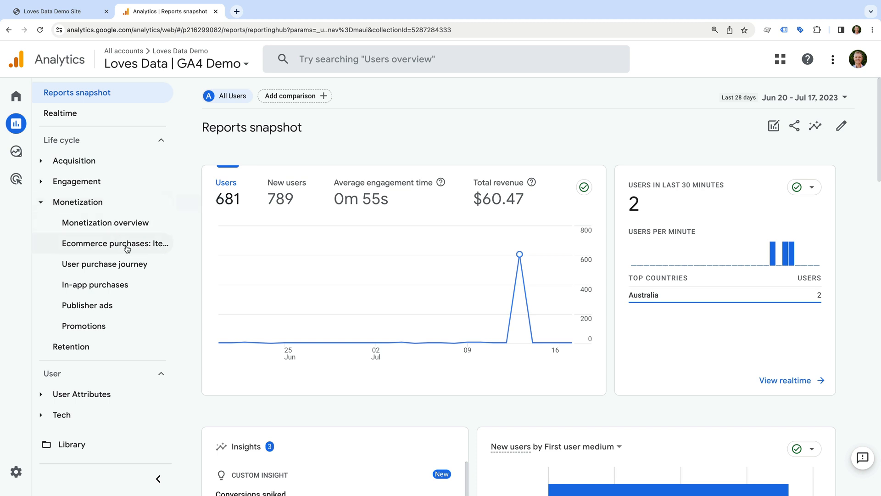
left_click(116, 243)
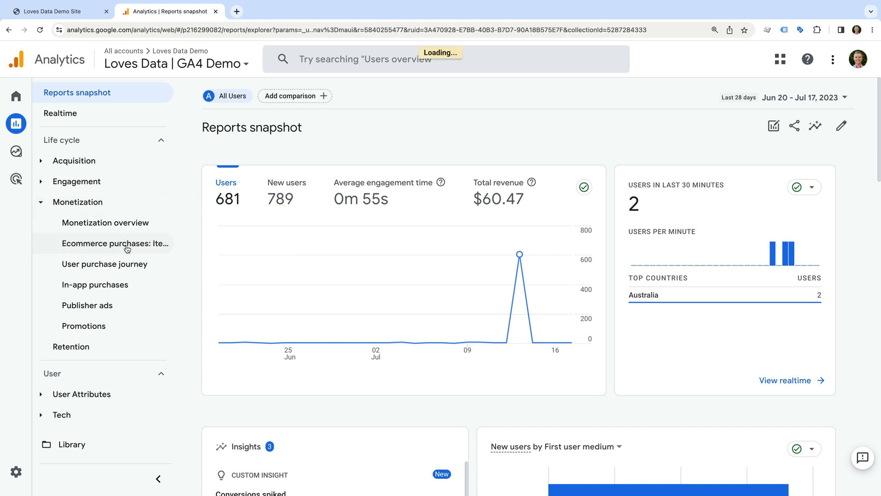
Scroll to the purchases table where Example Product shows 16 purchases and $0.00 item revenue
left_click(114, 242)
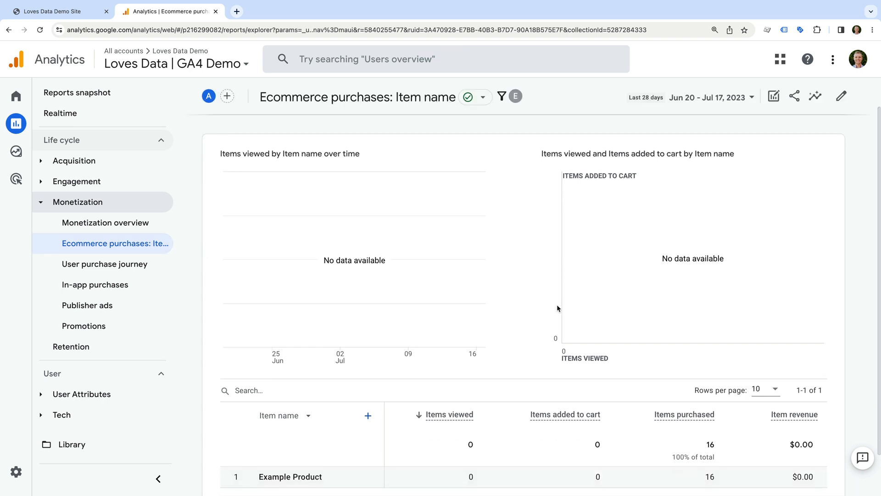
scroll("down", 3)
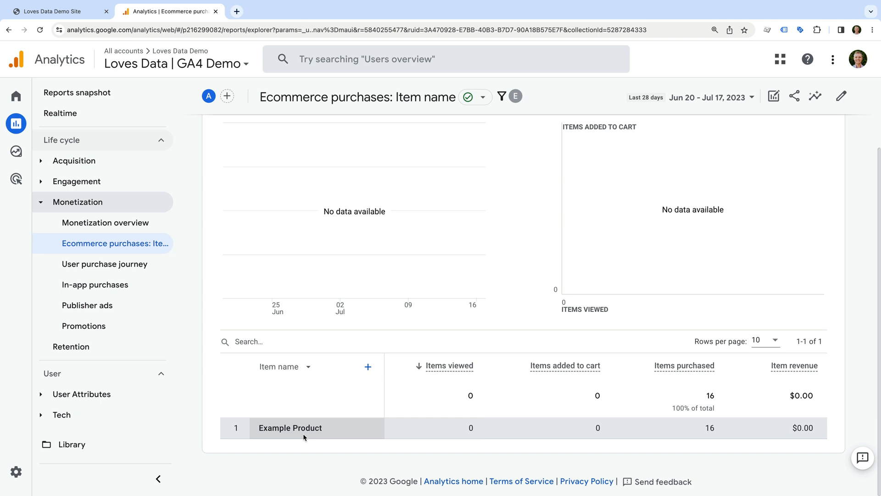
mouse_move(476, 439)
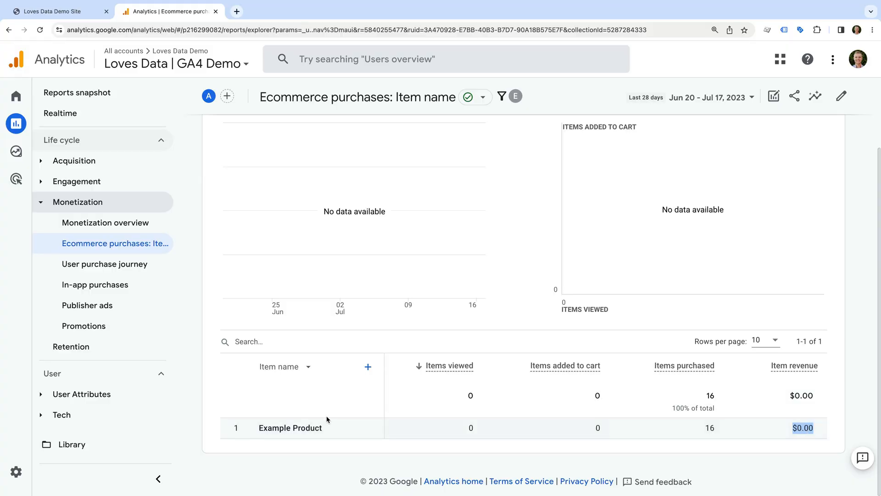
Go to Admin and the property's Events list
left_click(16, 471)
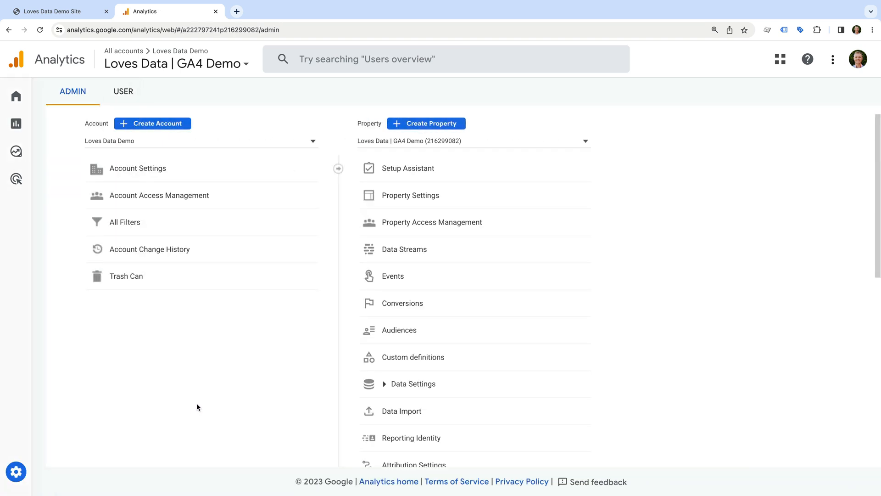
mouse_move(392, 275)
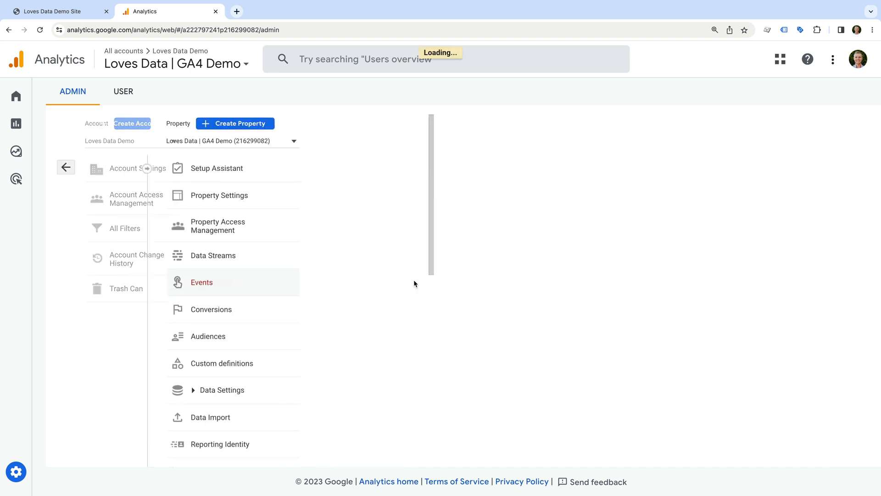
left_click(201, 283)
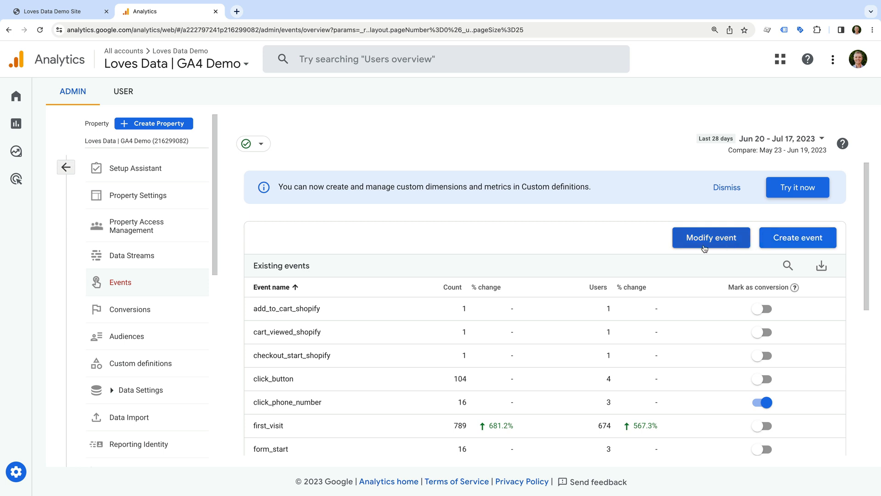
From Modify event, create a new blank event modification
left_click(710, 237)
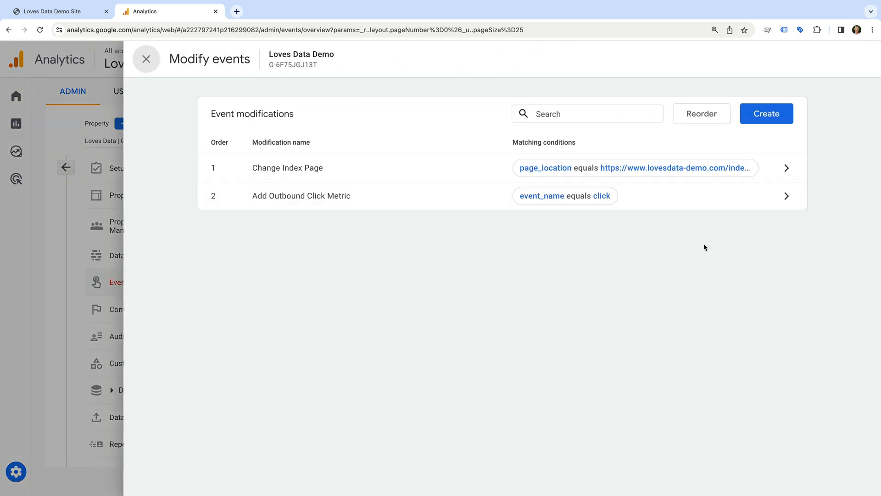
left_click(765, 113)
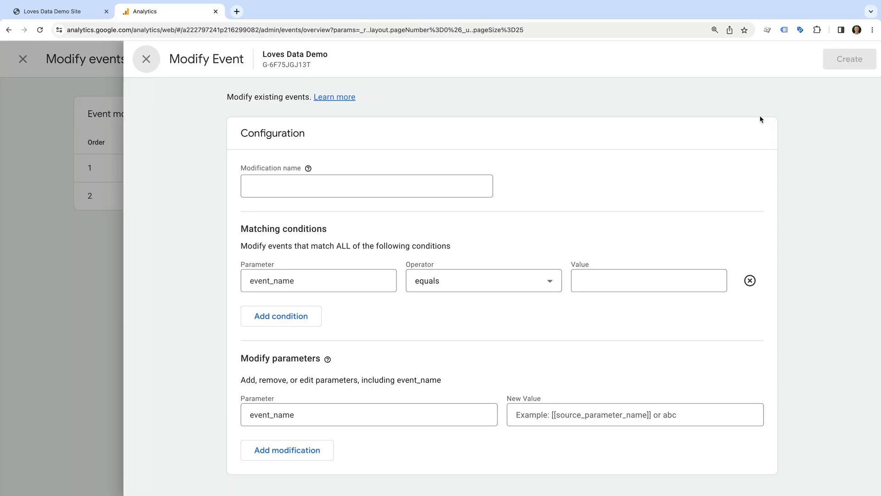
mouse_move(656, 155)
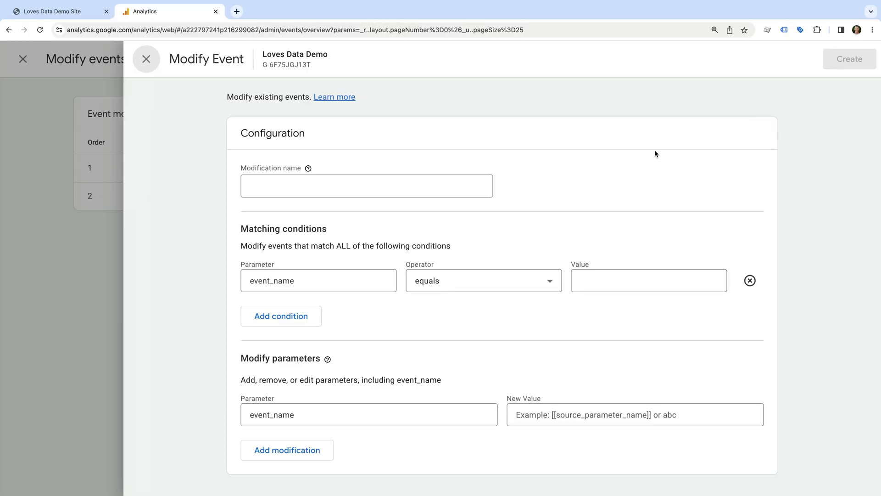
Name the modification 'Add Currency To Purchase'
left_click(365, 186)
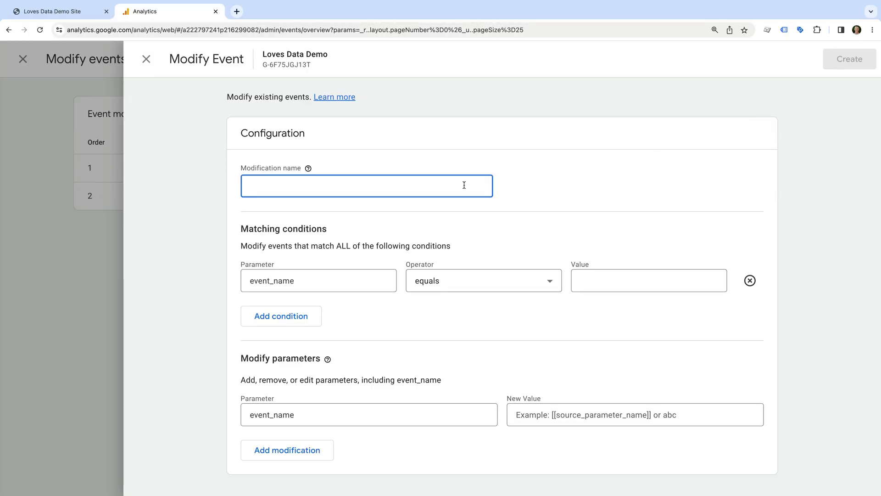
type("Add Currency To Pu")
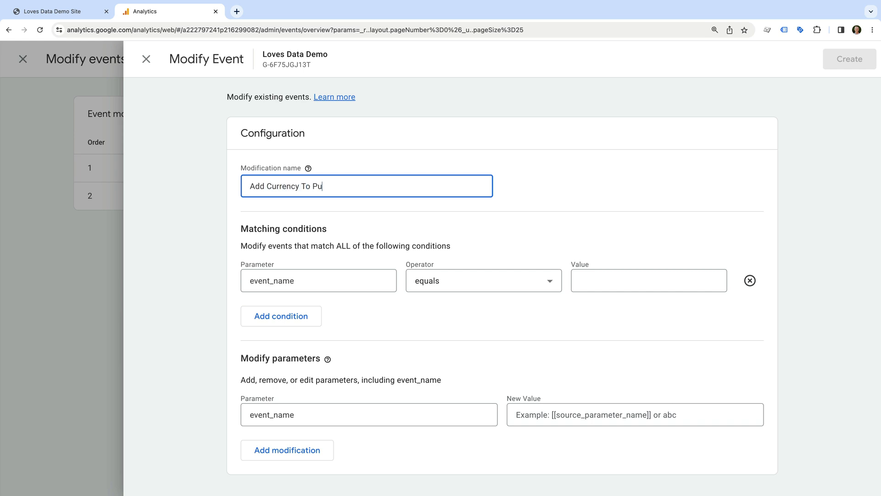
type("rchase")
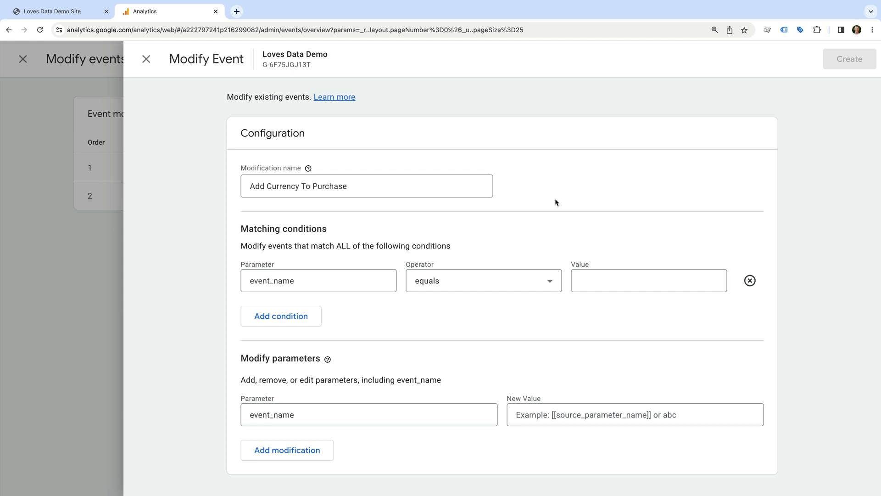
left_click(318, 281)
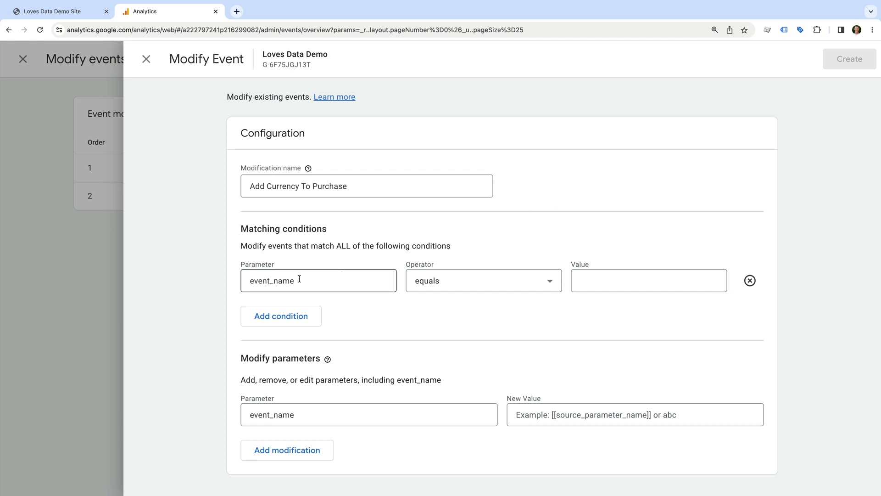
left_click(318, 280)
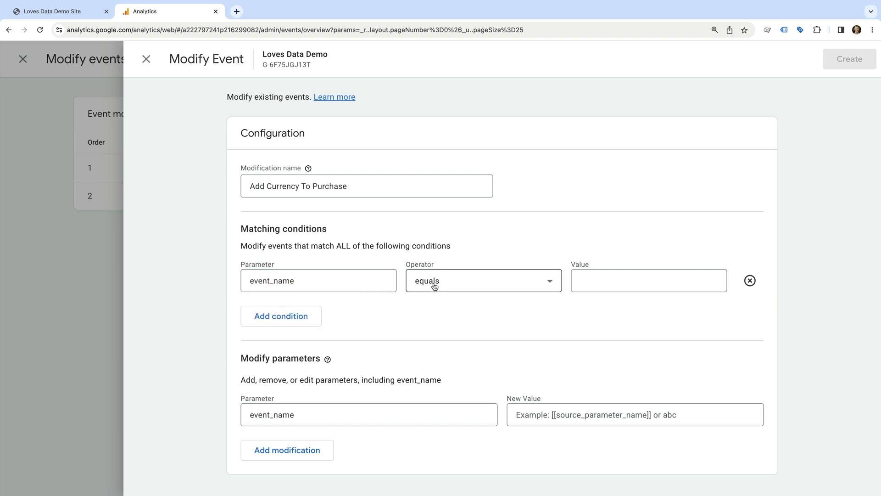
Set the first condition to event_name equals 'purchase'
left_click(648, 280)
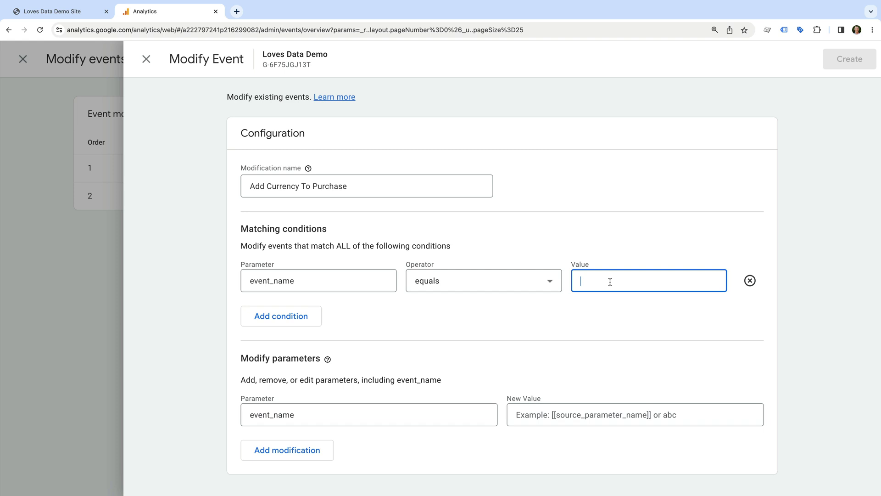
type("purchas")
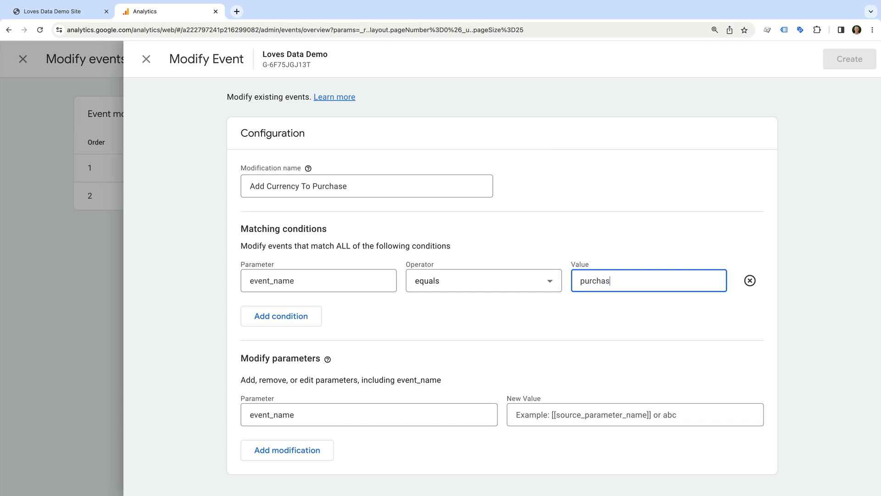
type("e")
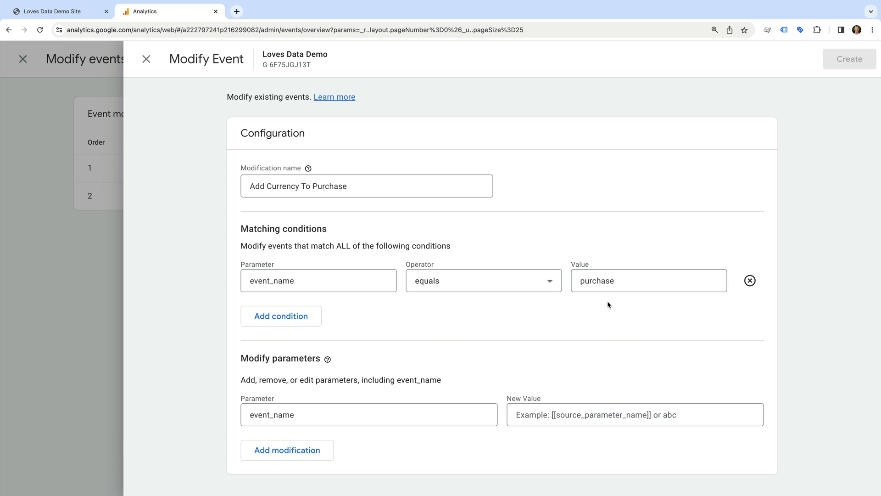
mouse_move(321, 323)
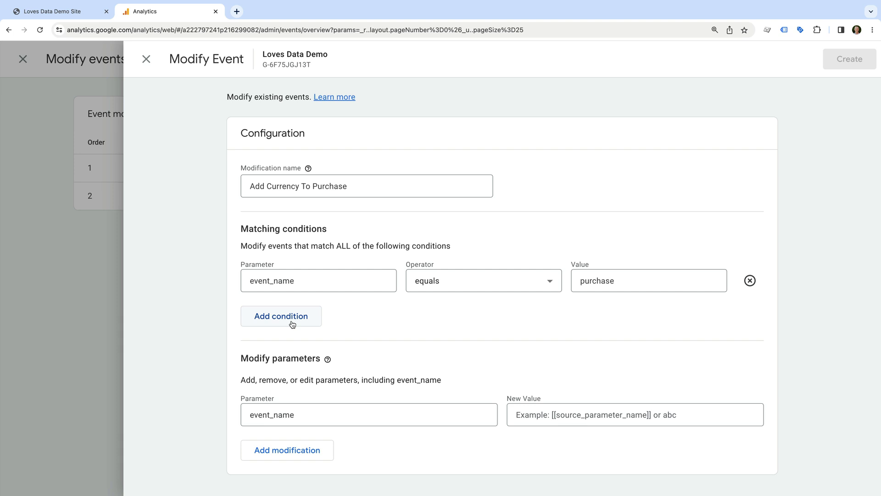
Add a second condition using page_location with the contains operator
left_click(280, 316)
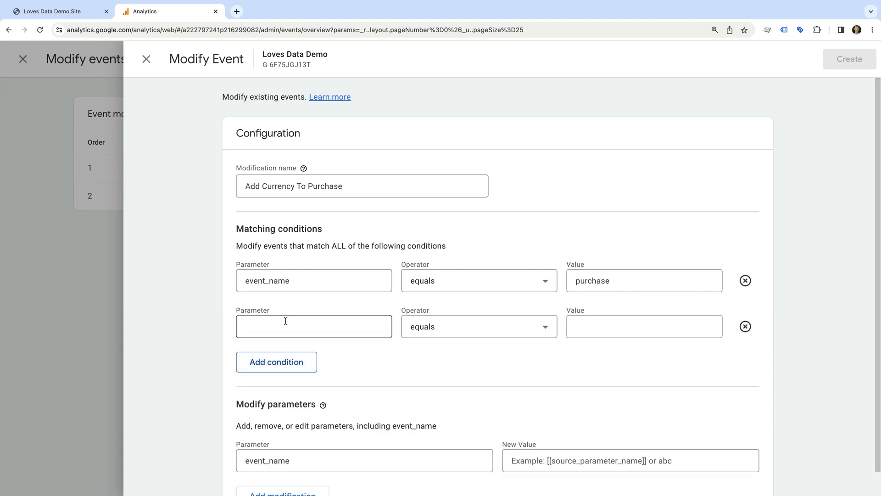
type("page")
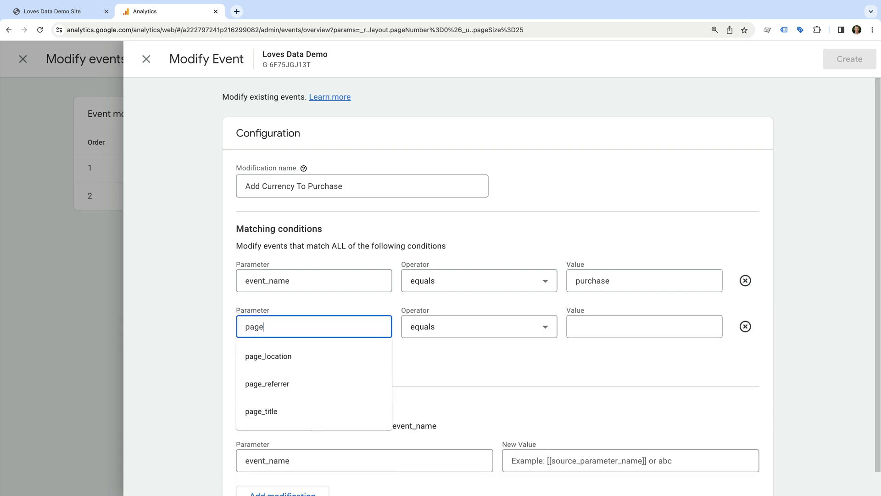
left_click(267, 355)
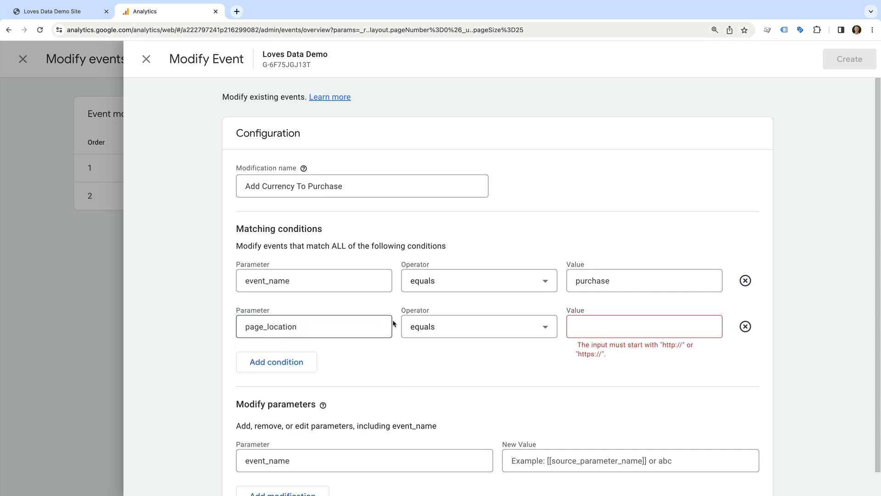
left_click(478, 326)
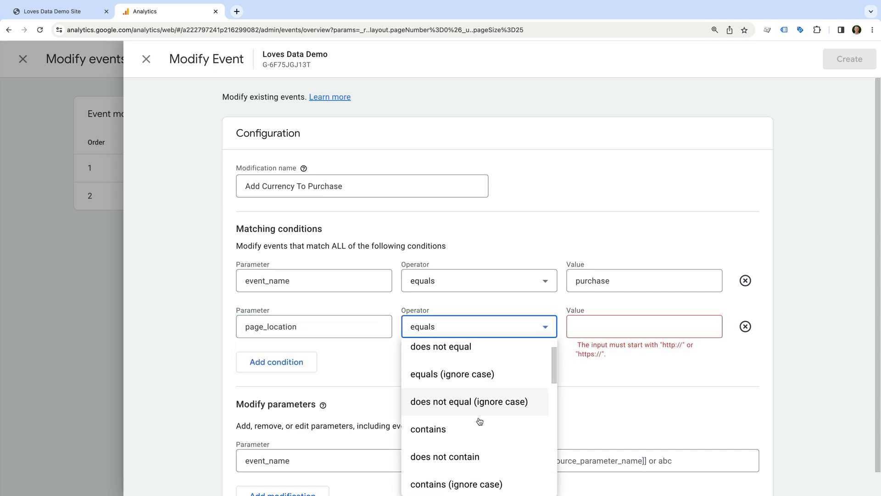
left_click(428, 429)
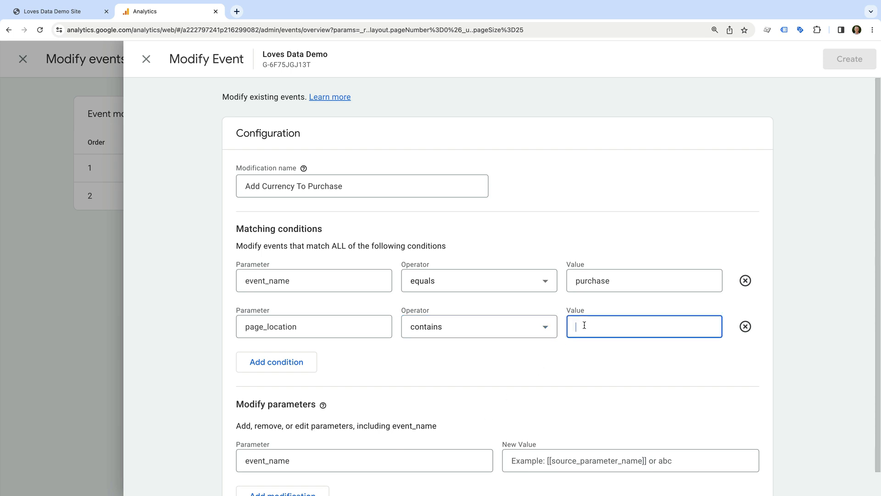
type("https://")
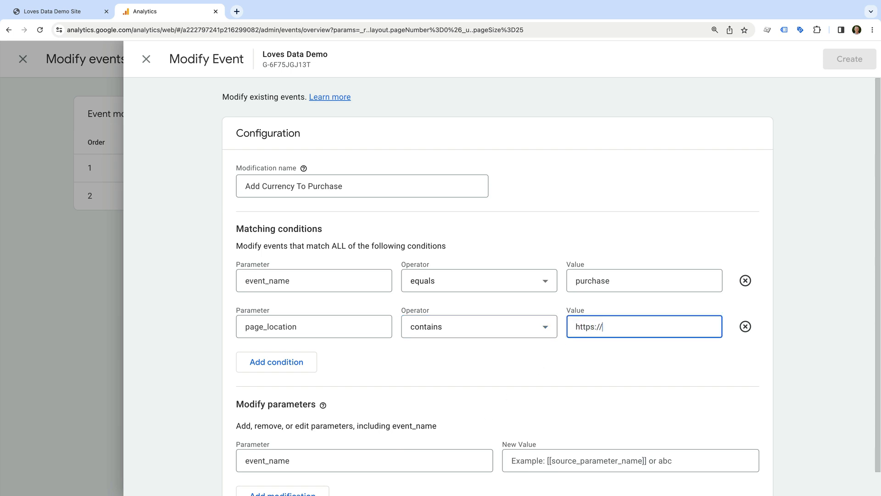
type("www.lovesdata-")
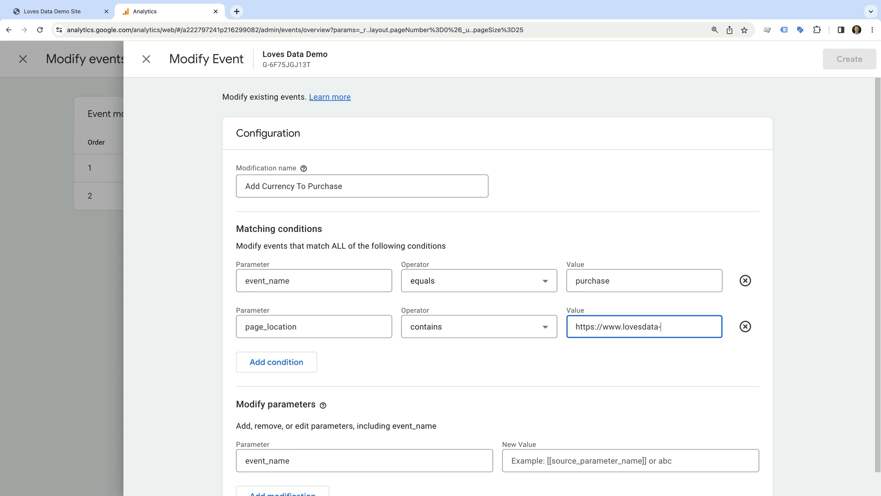
type("test.com/comme")
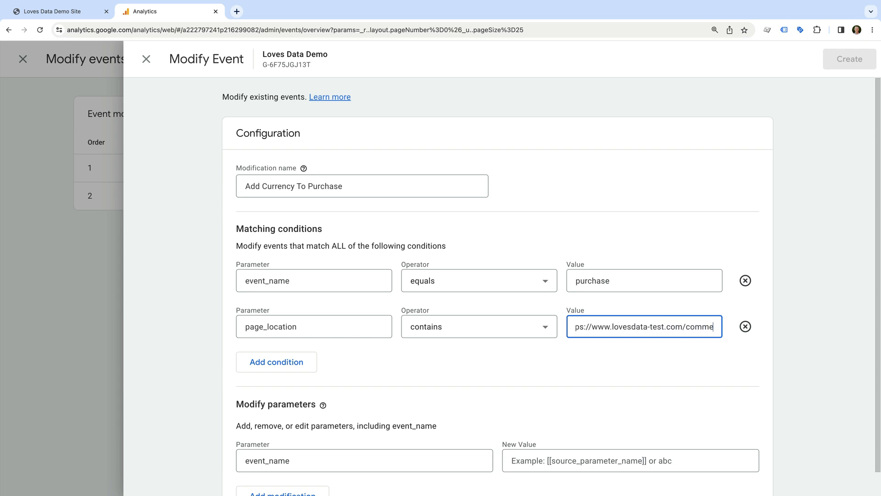
type("/commerce/orders/")
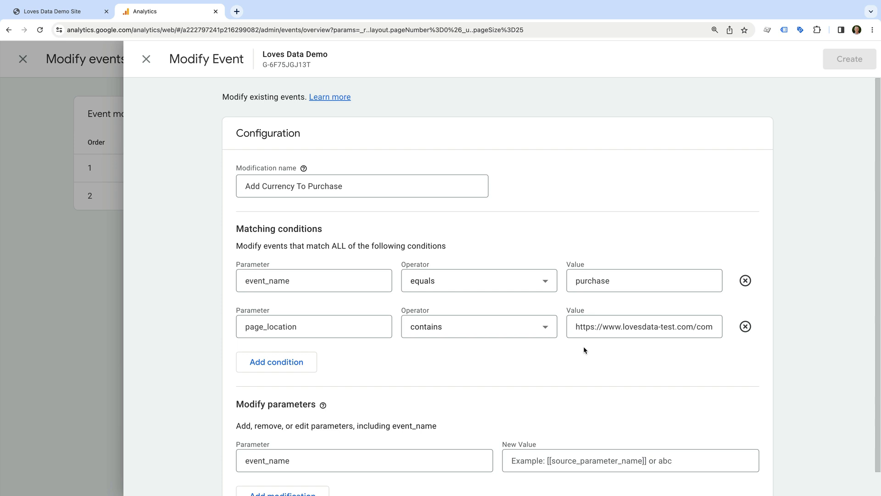
Add a parameter modification targeting the 'currency' parameter, value still empty
scroll("down", 3)
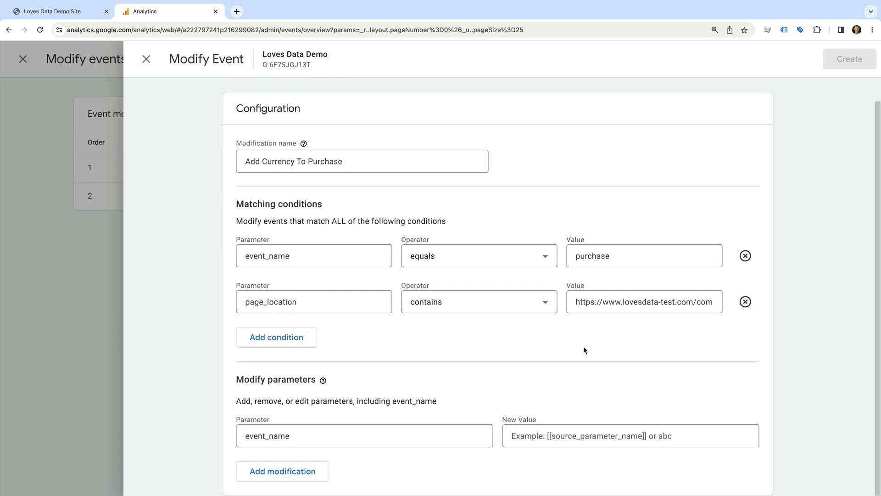
mouse_move(343, 395)
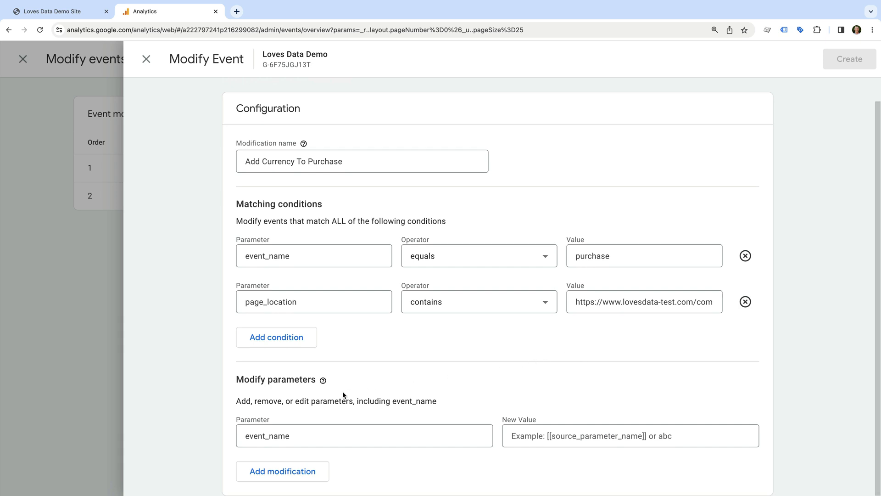
mouse_move(328, 415)
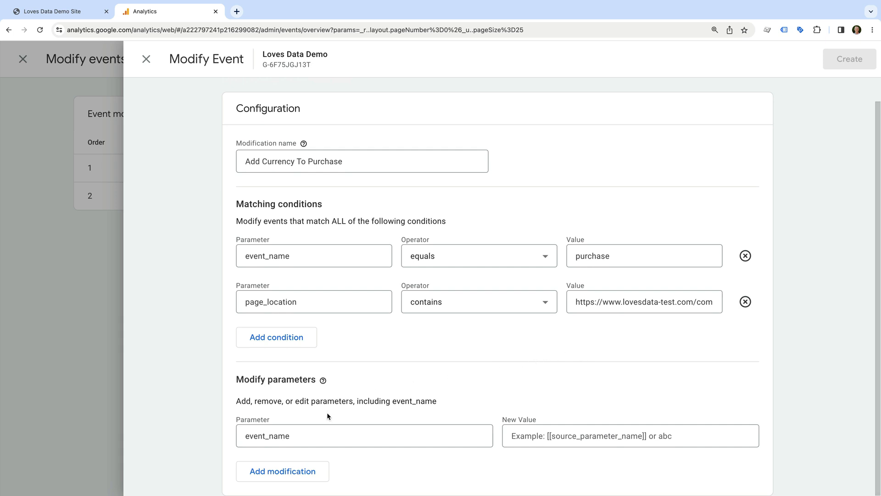
left_click(363, 436)
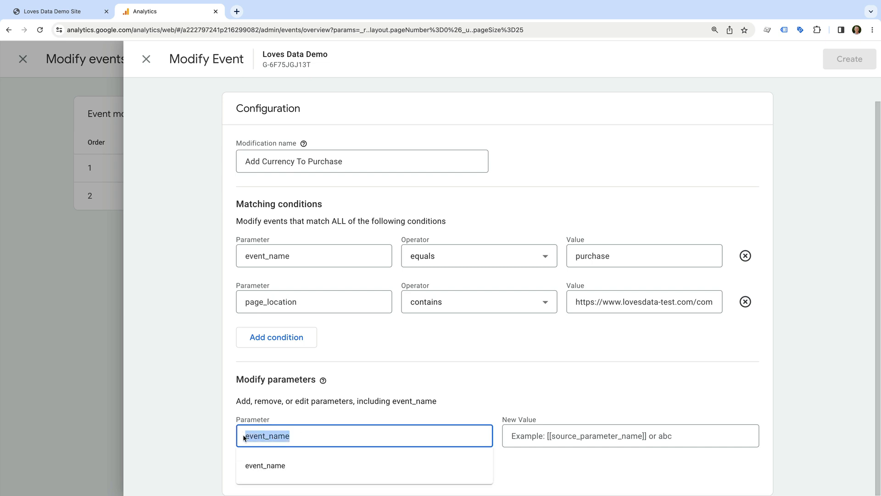
type("currency")
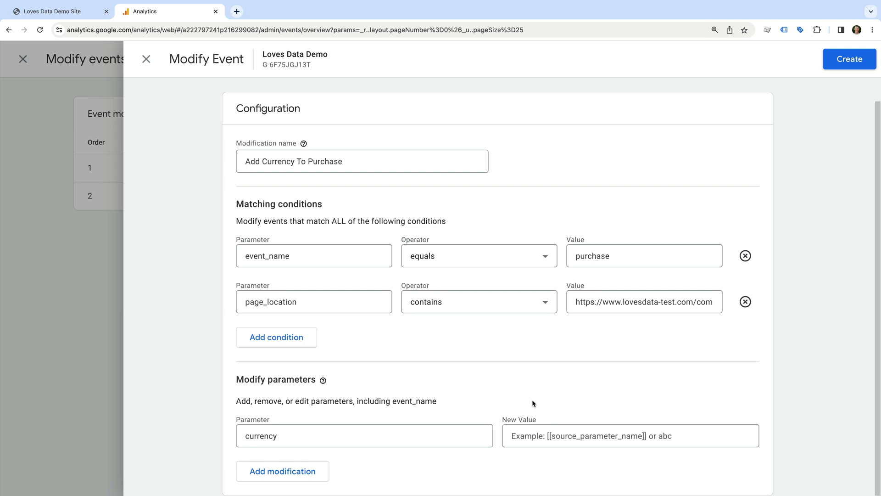
mouse_move(137, 131)
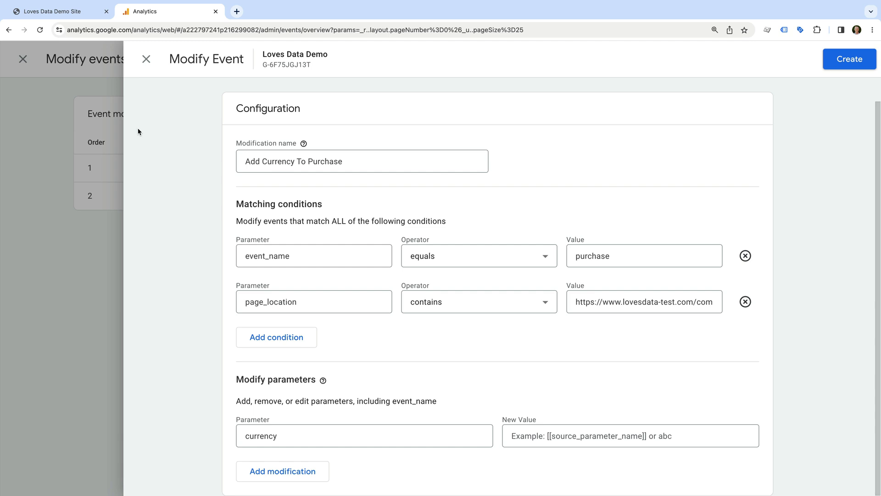
In Squarespace Settings, show Store Payments and its Store Currency (USD)
left_click(53, 11)
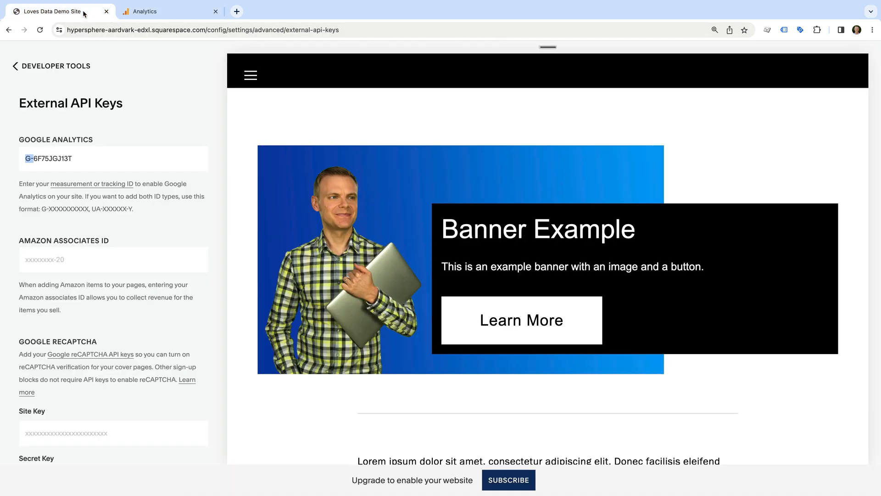
left_click(50, 66)
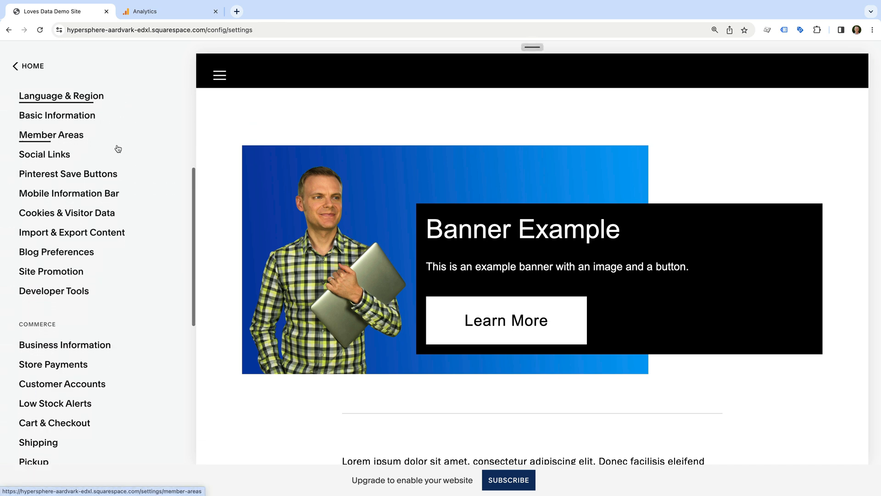
scroll("down", 3)
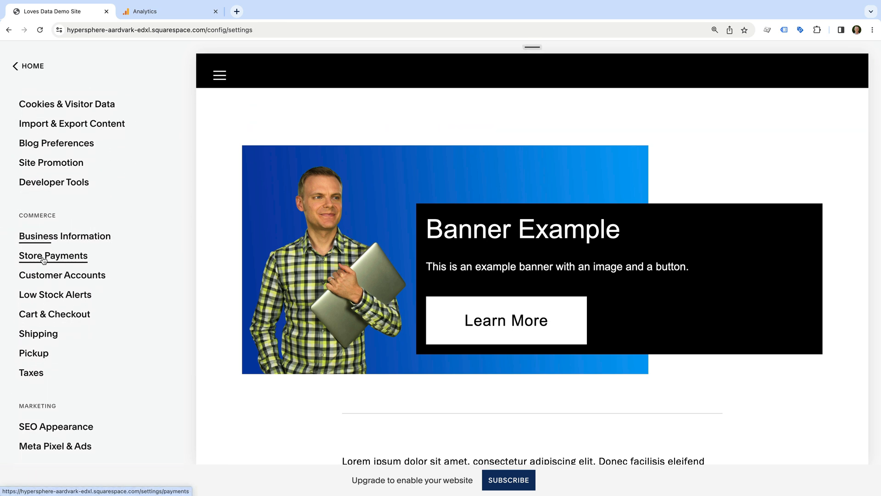
left_click(52, 256)
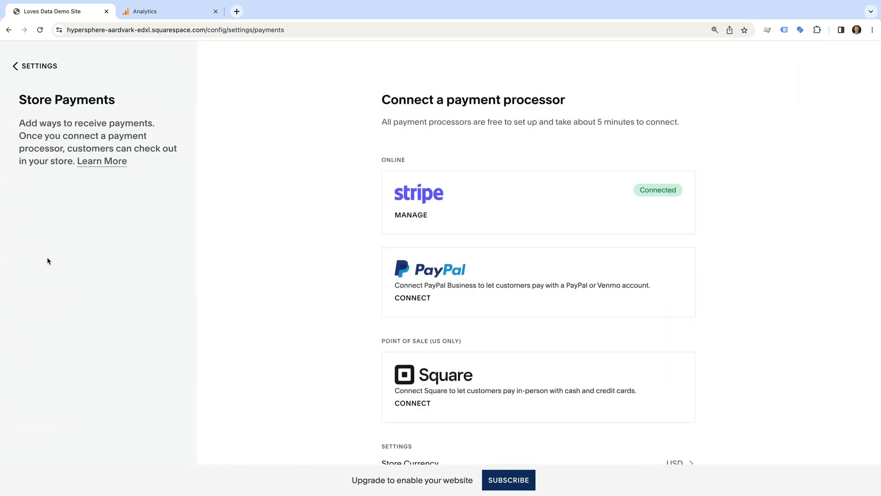
scroll("down", 3)
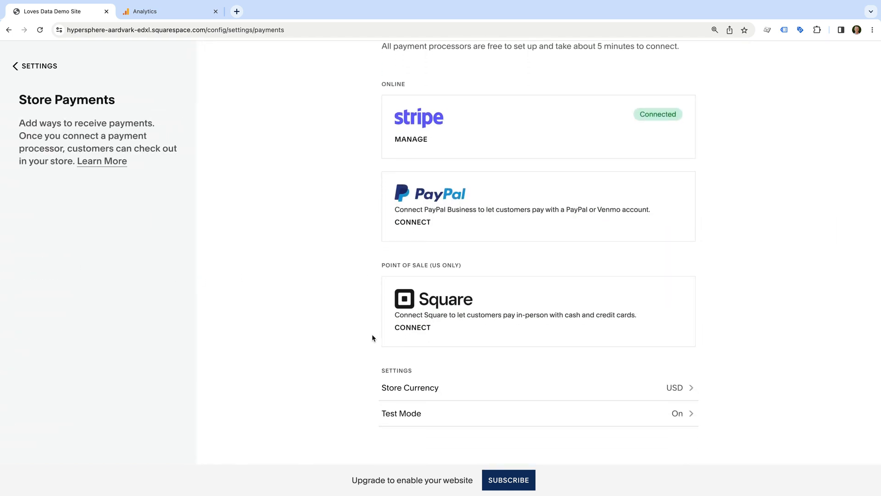
mouse_move(437, 396)
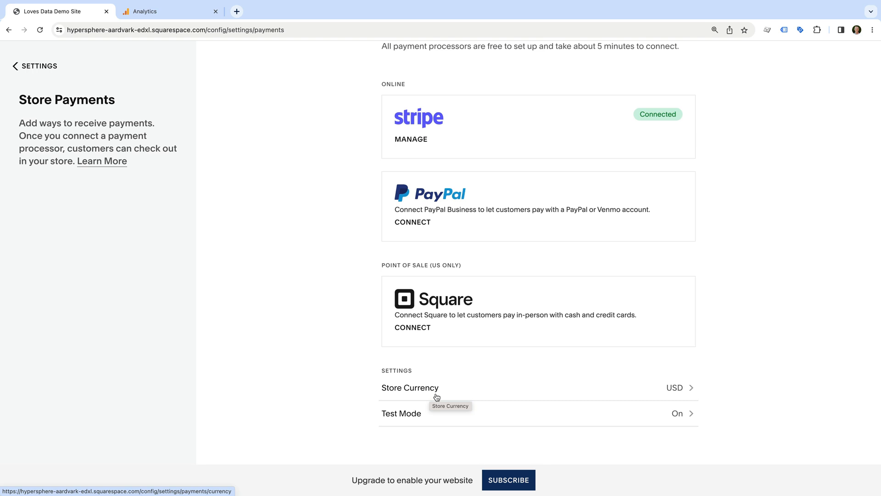
mouse_move(679, 400)
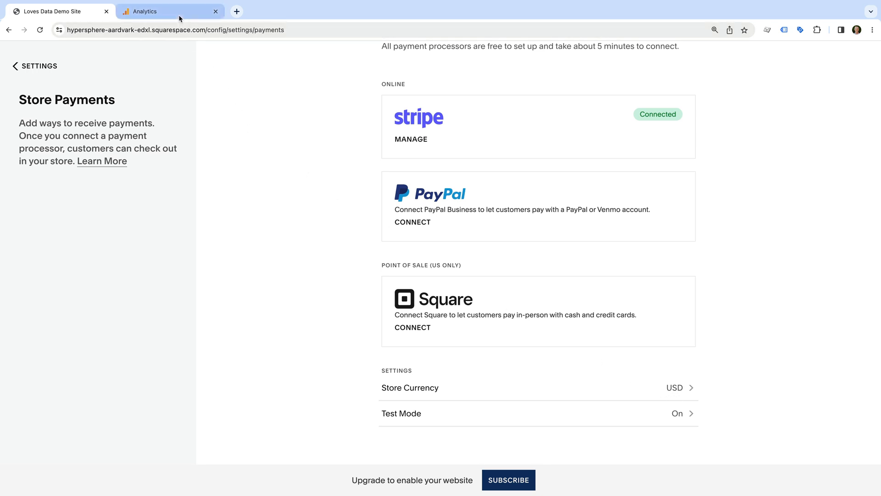
Enter USD as the new currency value and create the Add Currency To Purchase modification
left_click(145, 11)
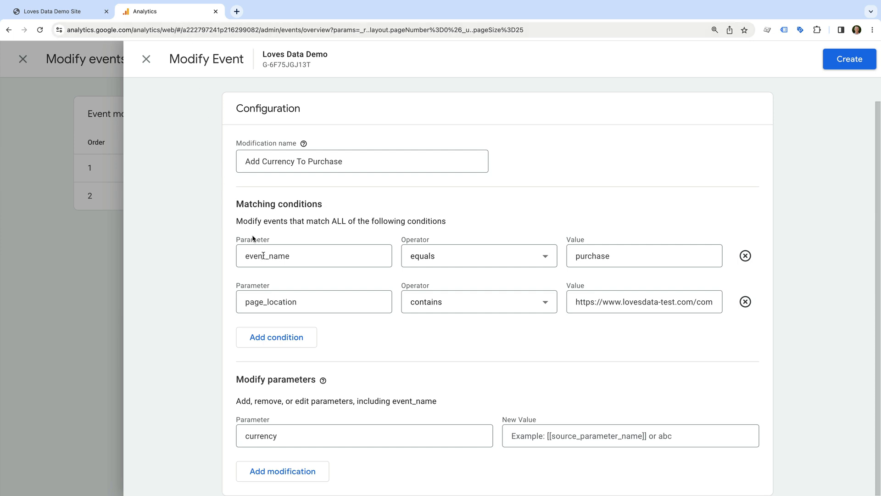
left_click(629, 435)
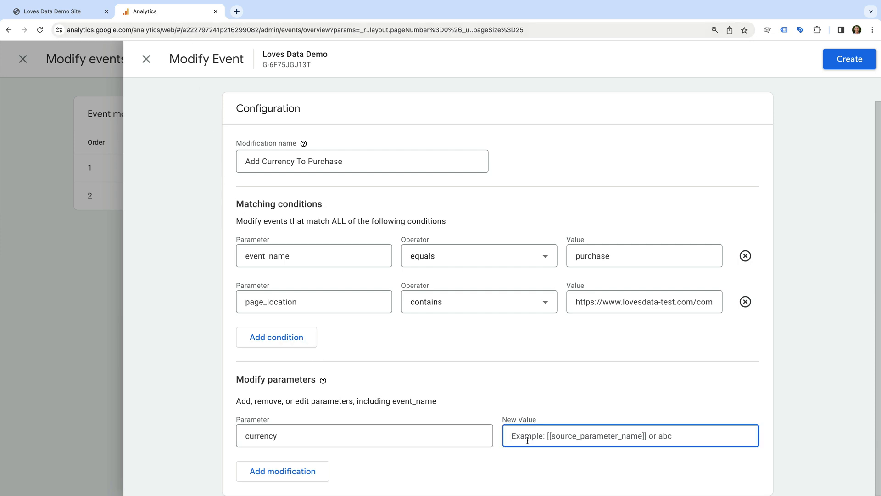
type("USD")
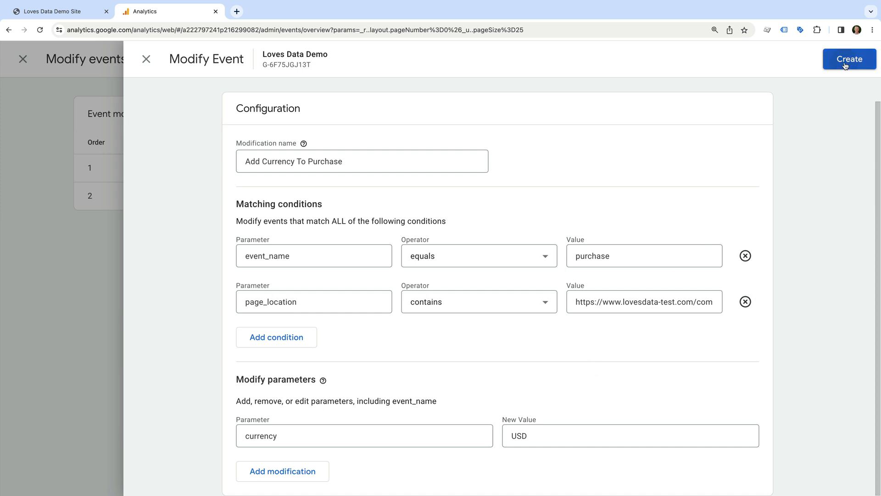
left_click(849, 59)
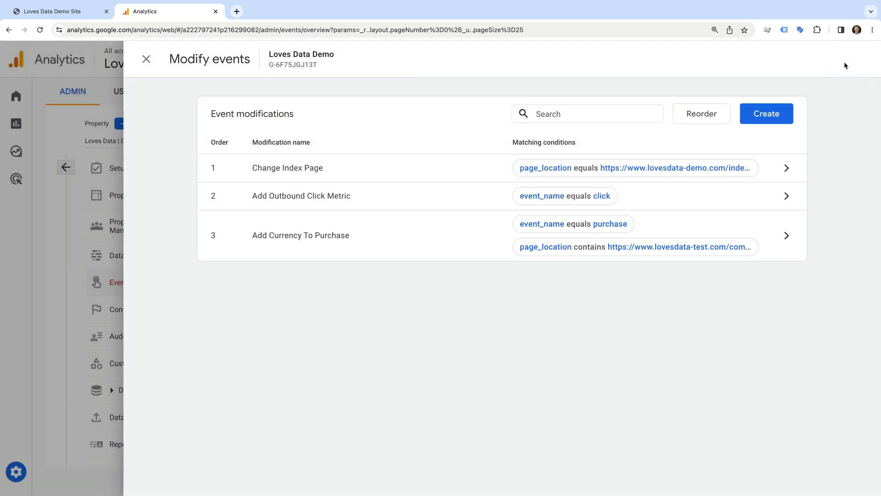
mouse_move(651, 230)
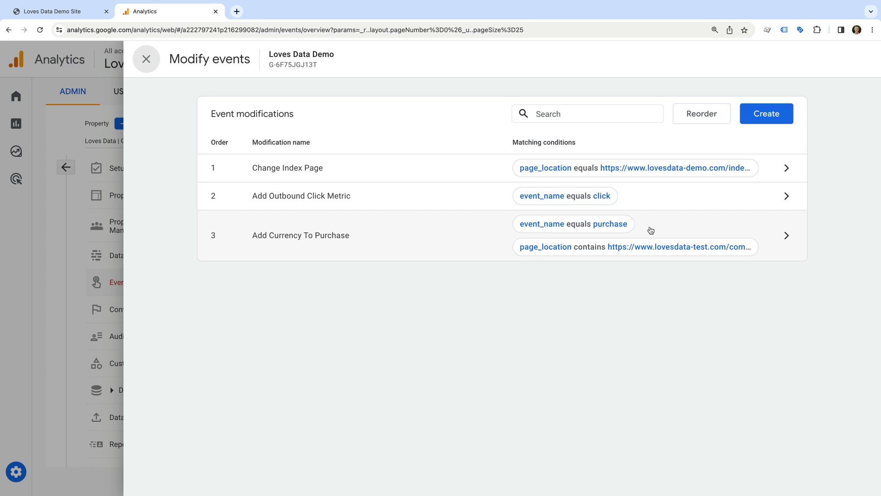
mouse_move(313, 221)
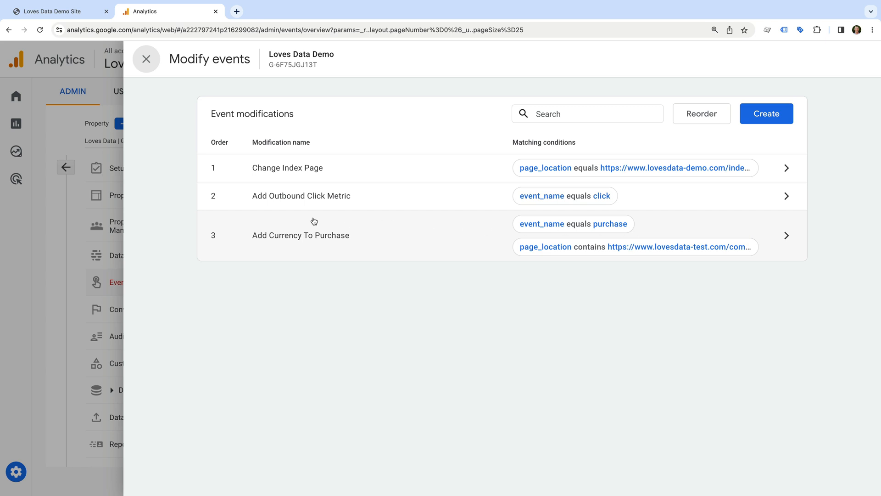
Navigate via Reports > Monetization to the Ecommerce purchases: Item name report showing Example Product at $45.35
left_click(145, 59)
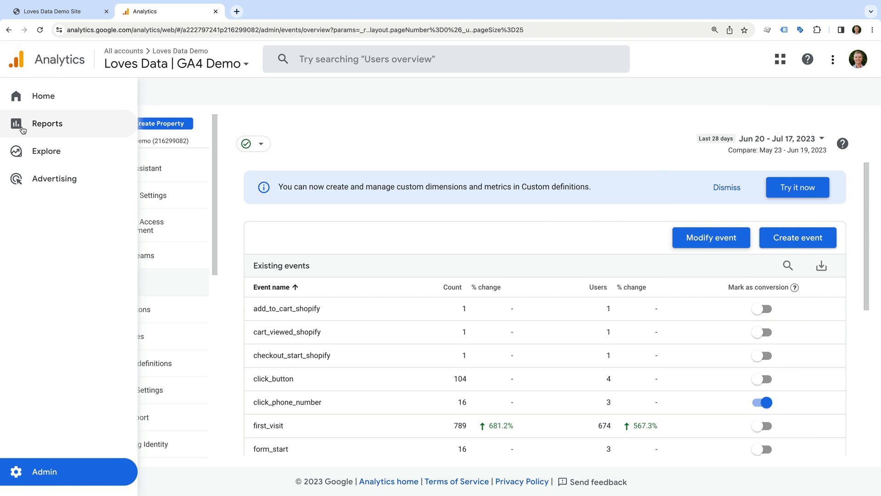
left_click(47, 123)
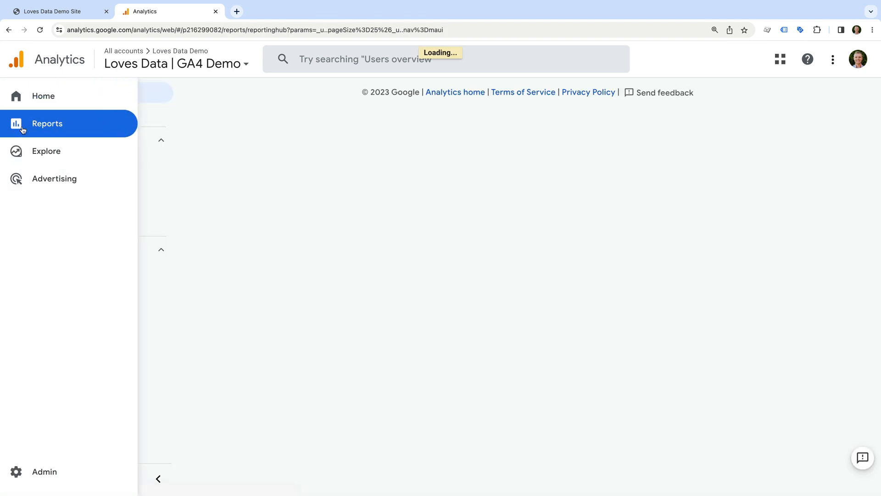
left_click(47, 123)
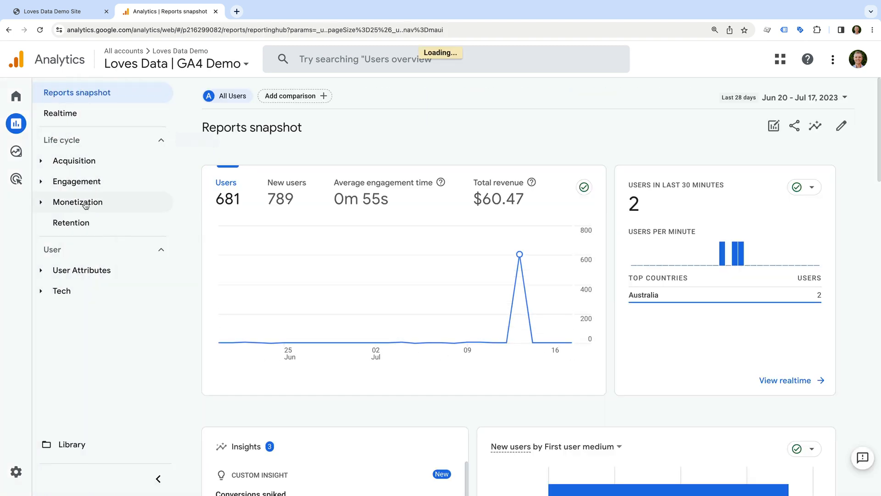
left_click(78, 201)
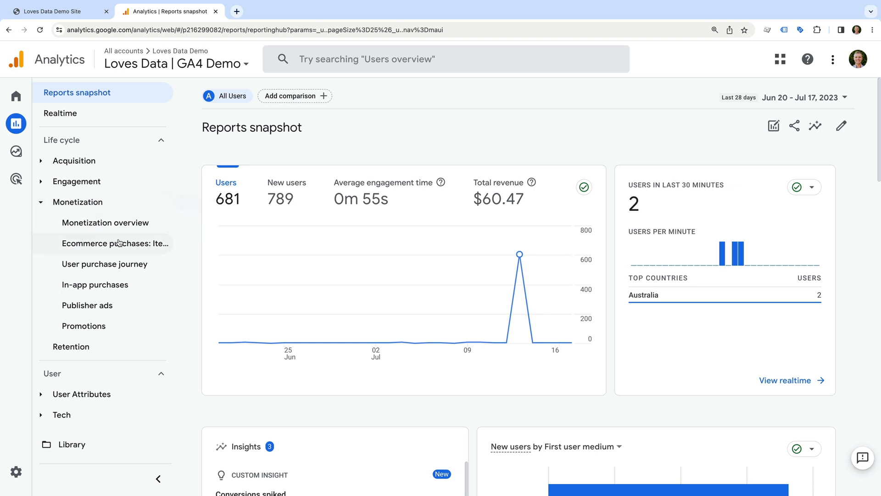
left_click(113, 243)
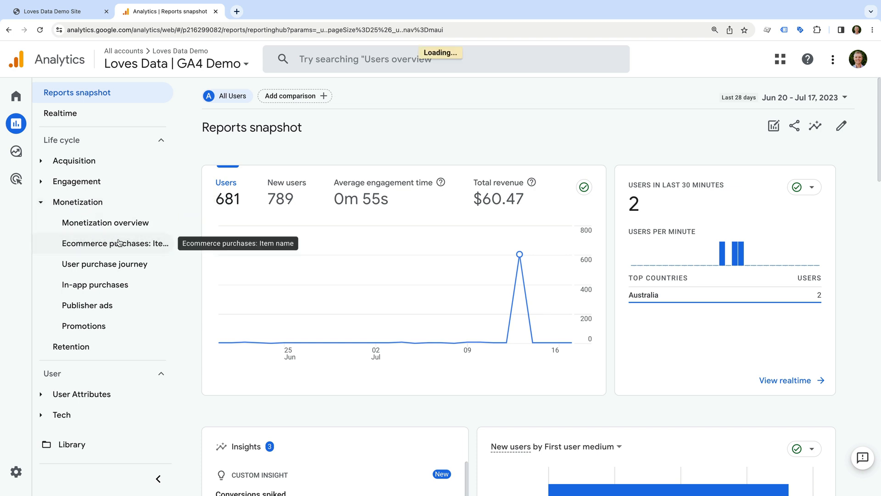
left_click(114, 243)
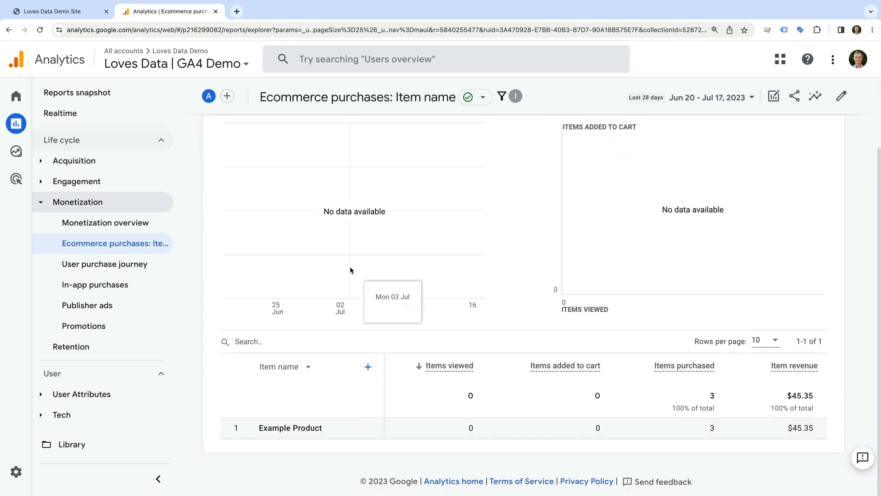
mouse_move(496, 352)
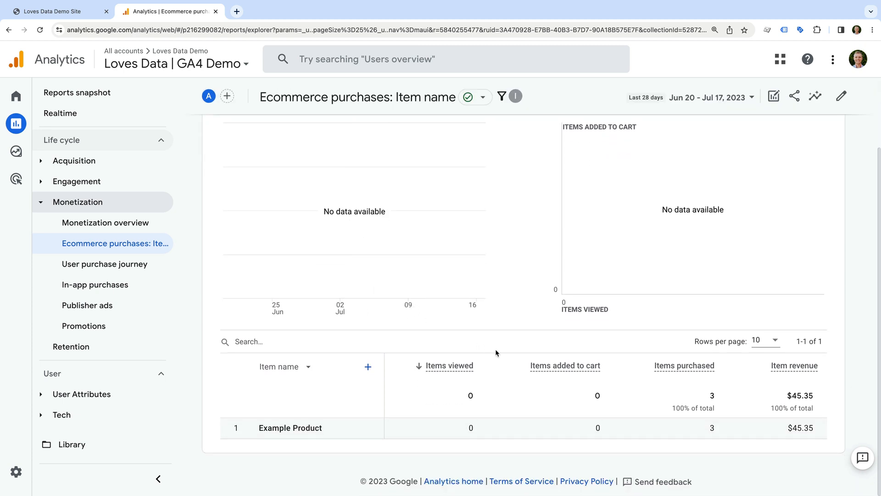